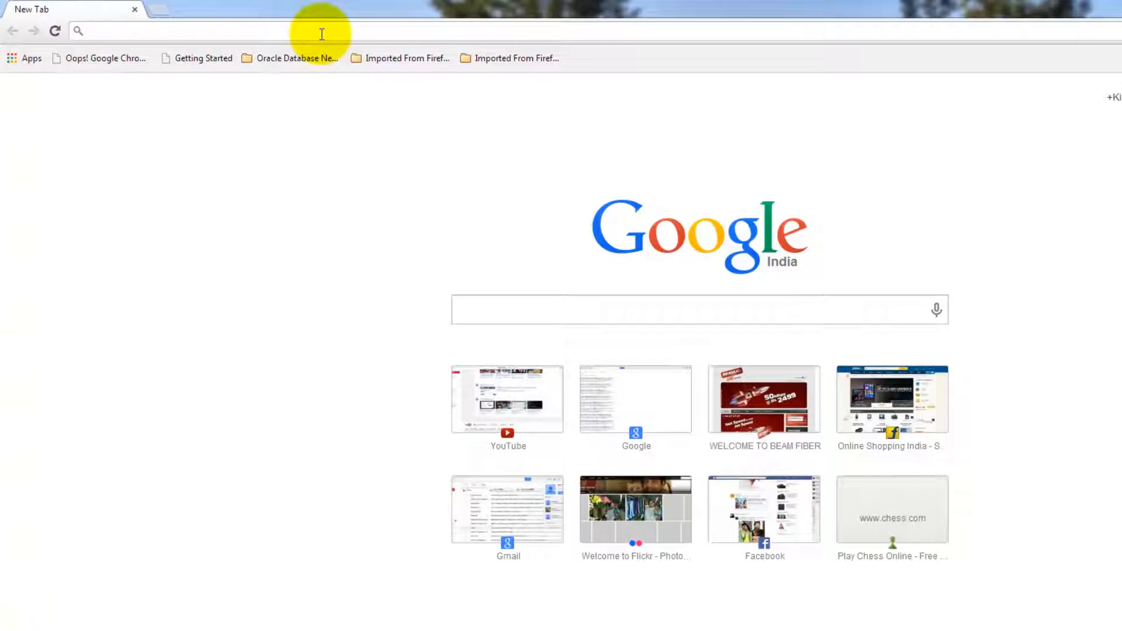
Step: Paste and go to the copied link, download the Inkscape 0.48.4 .exe and run it from the download shelf
right_click(320, 30)
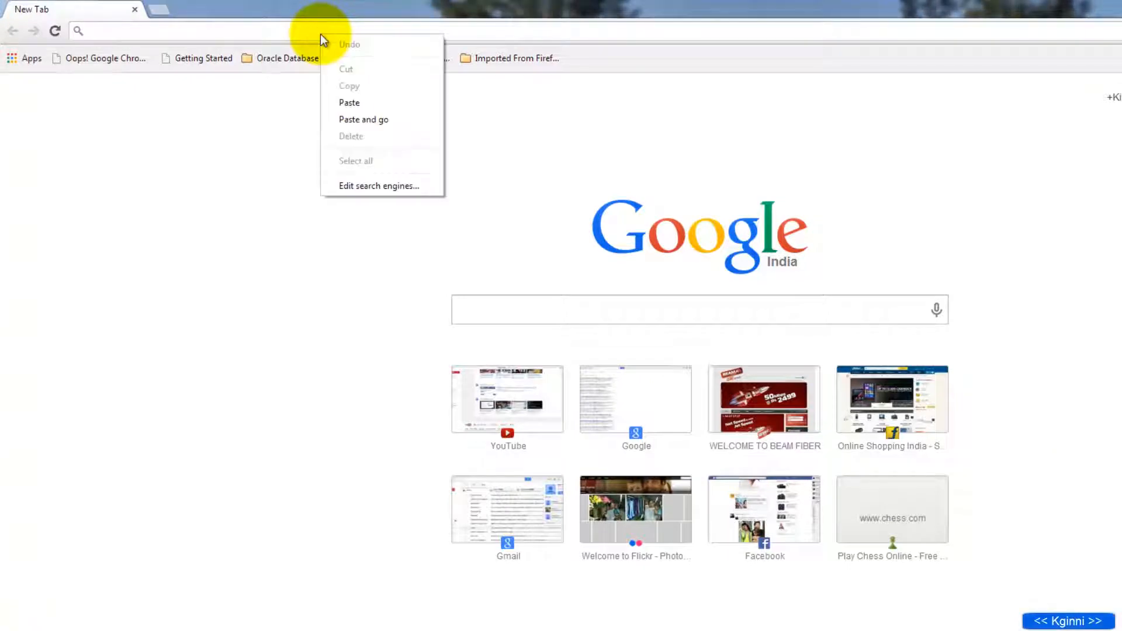
left_click(363, 119)
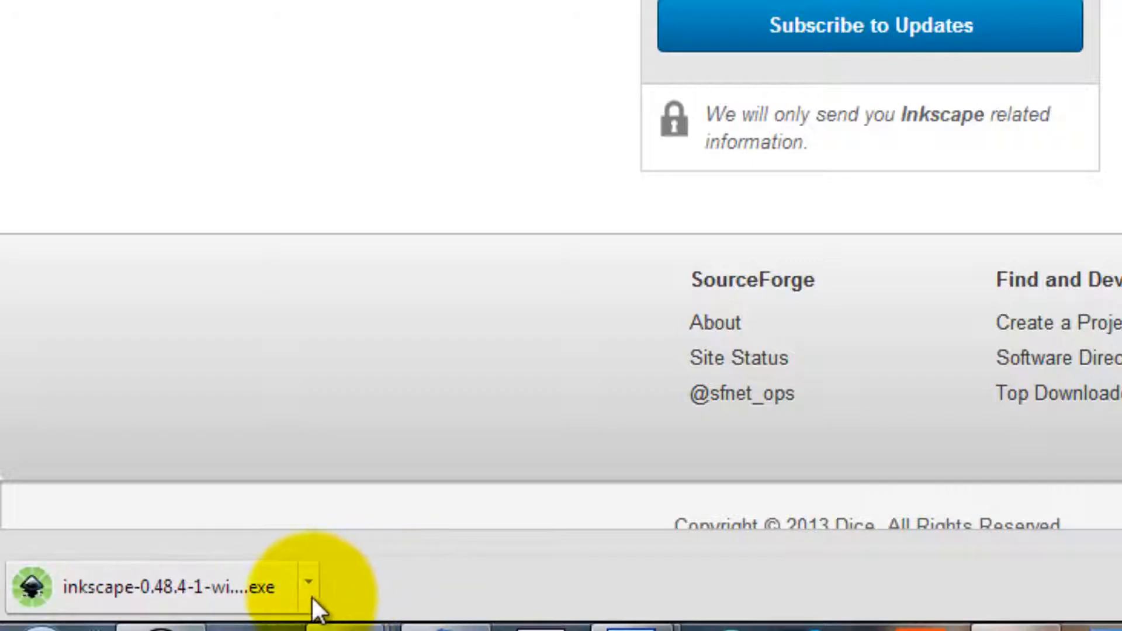
left_click(309, 587)
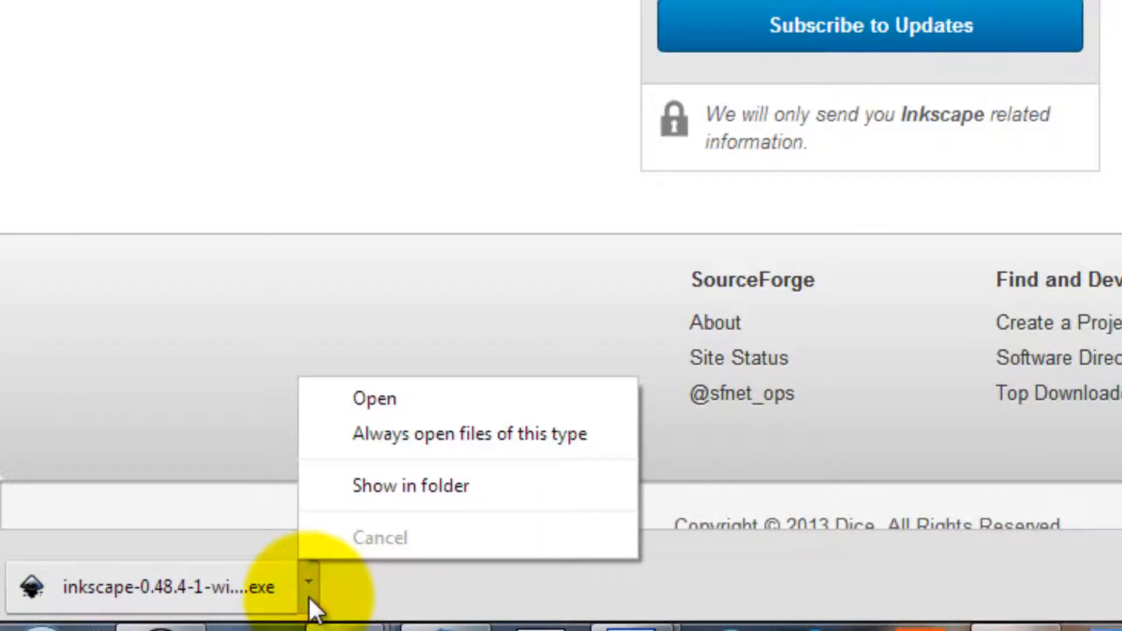
left_click(373, 399)
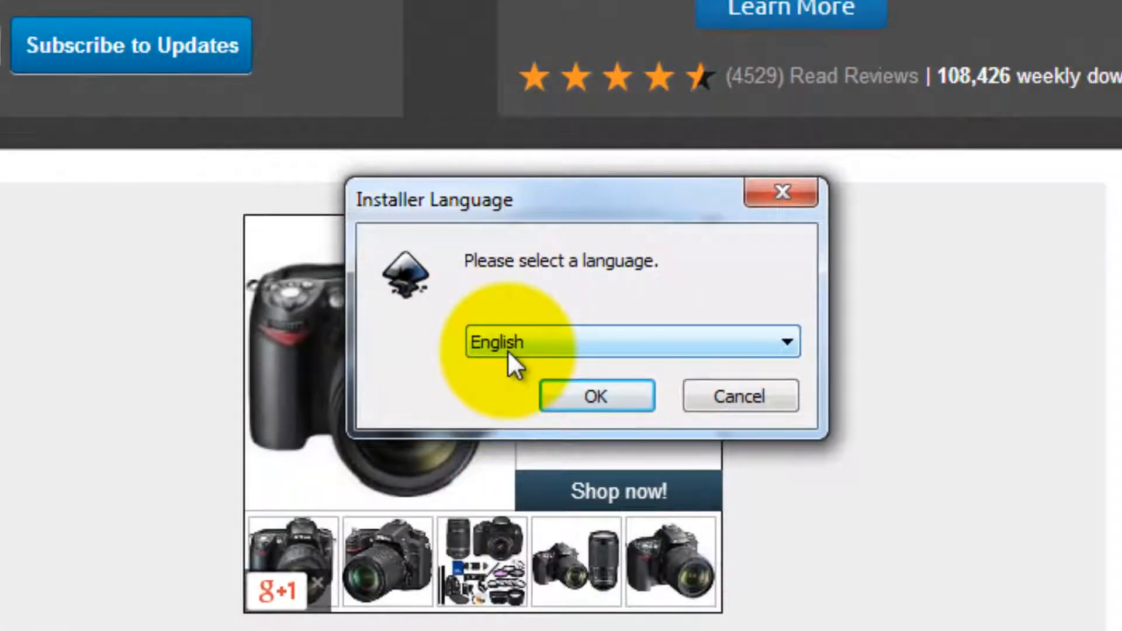
Step: Accept English, pass the Welcome page and keep the default components selected
left_click(596, 396)
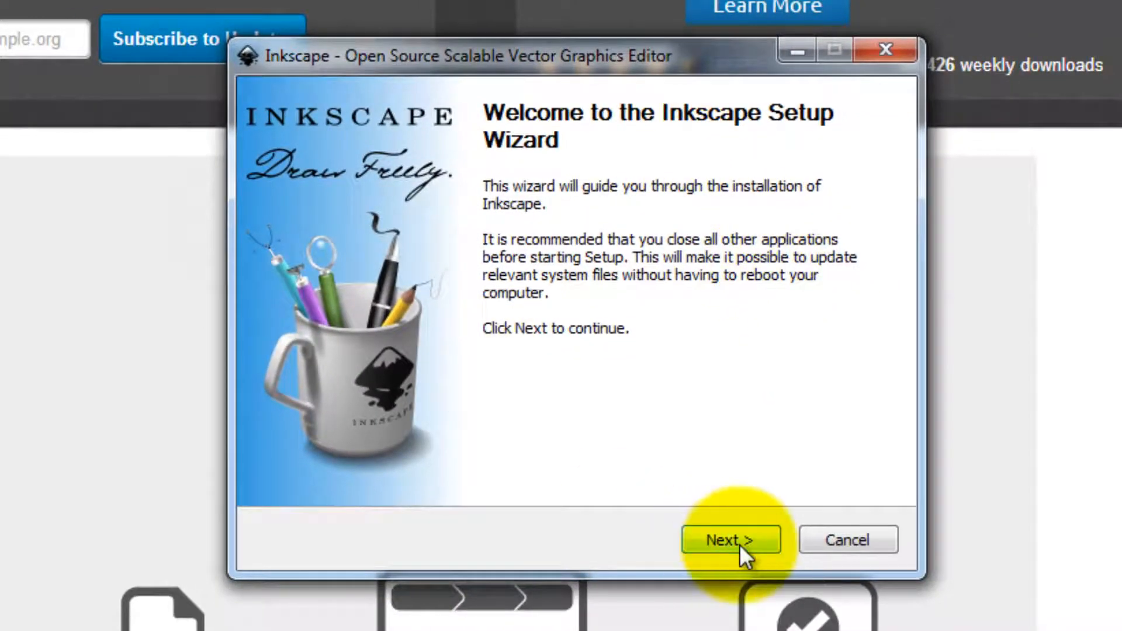
left_click(729, 540)
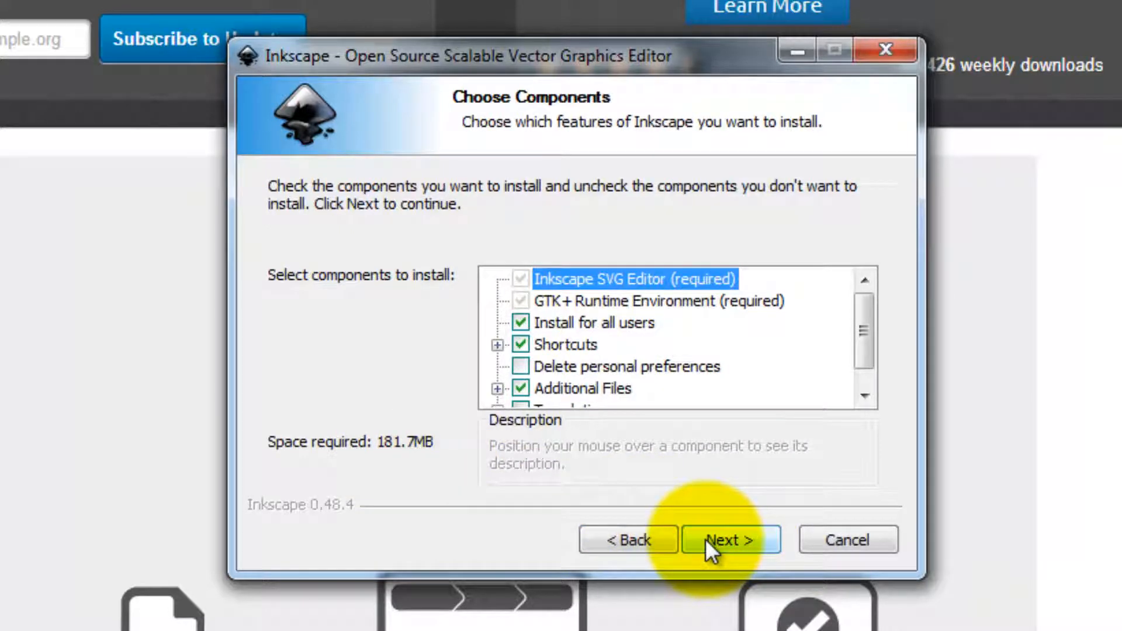
left_click(730, 540)
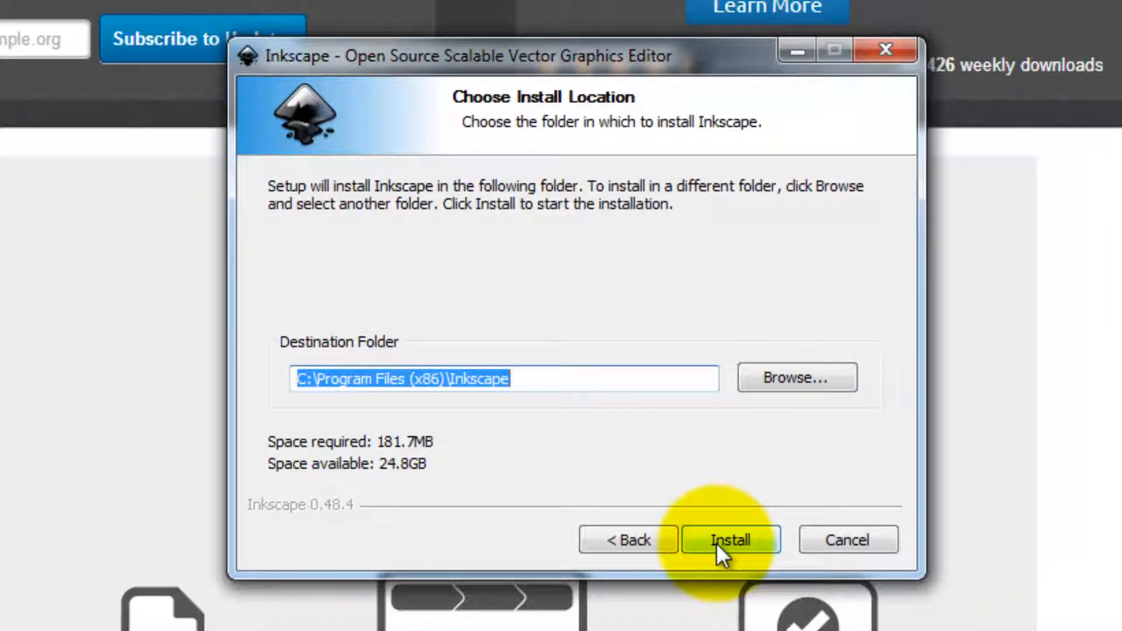
Step: Install into C:\Program Files (x86)\Inkscape and finish with Run Inkscape left checked
left_click(730, 540)
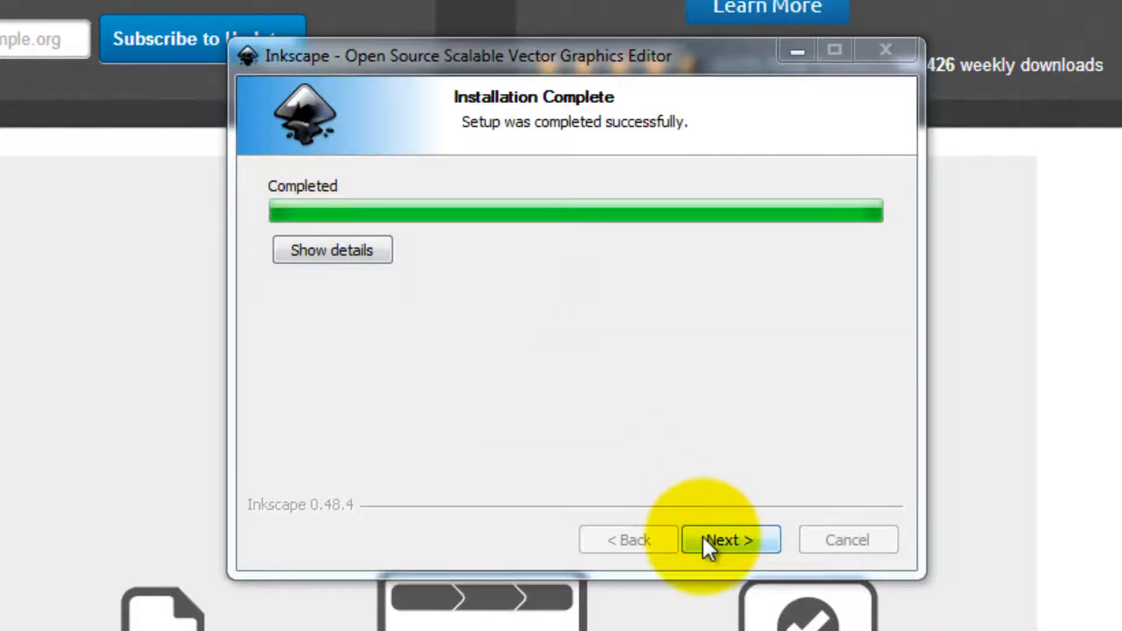
left_click(729, 539)
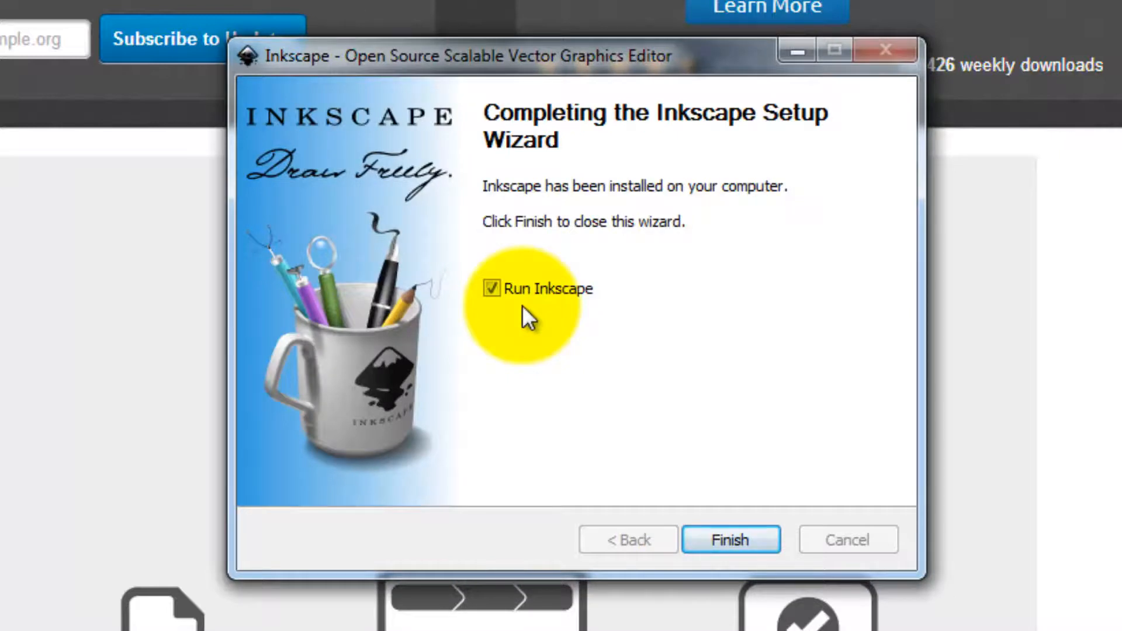
left_click(729, 538)
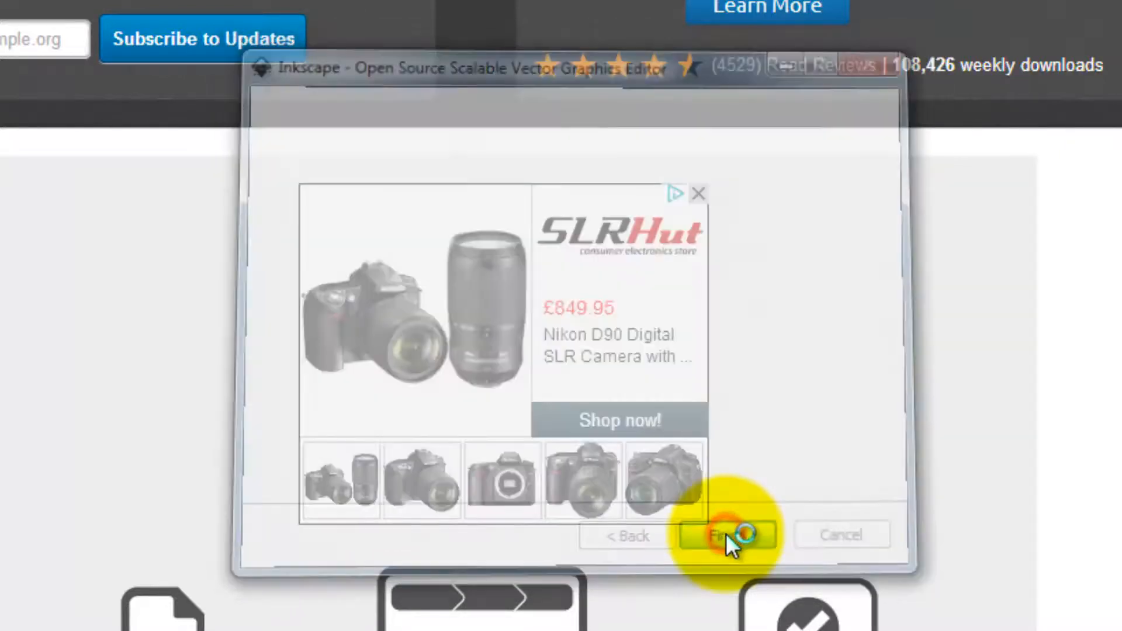
left_click(727, 536)
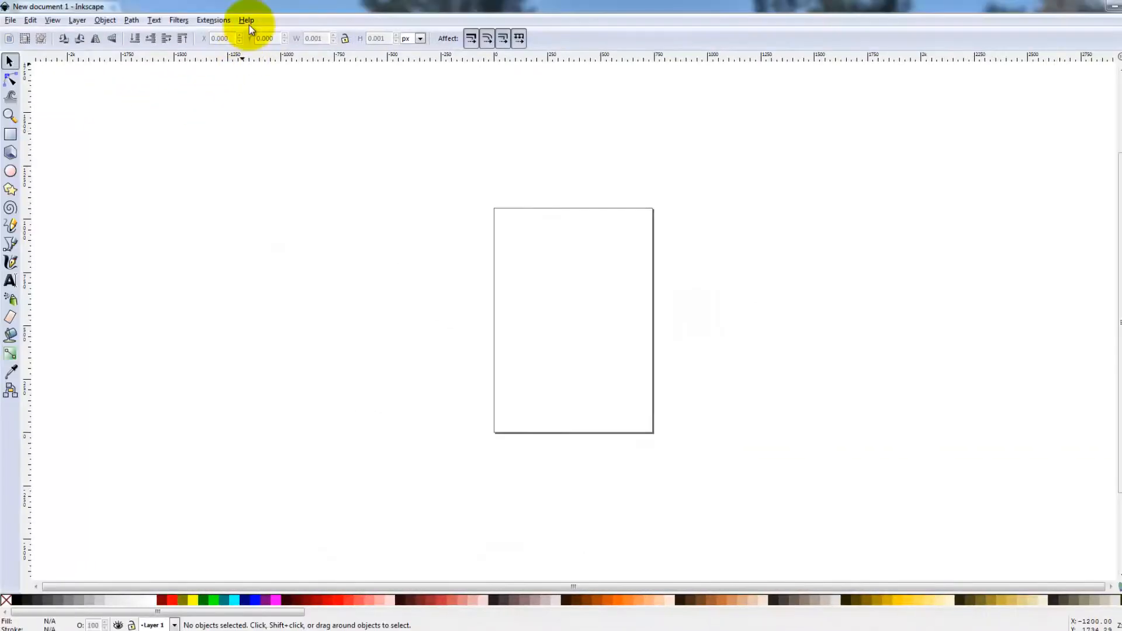
left_click(246, 20)
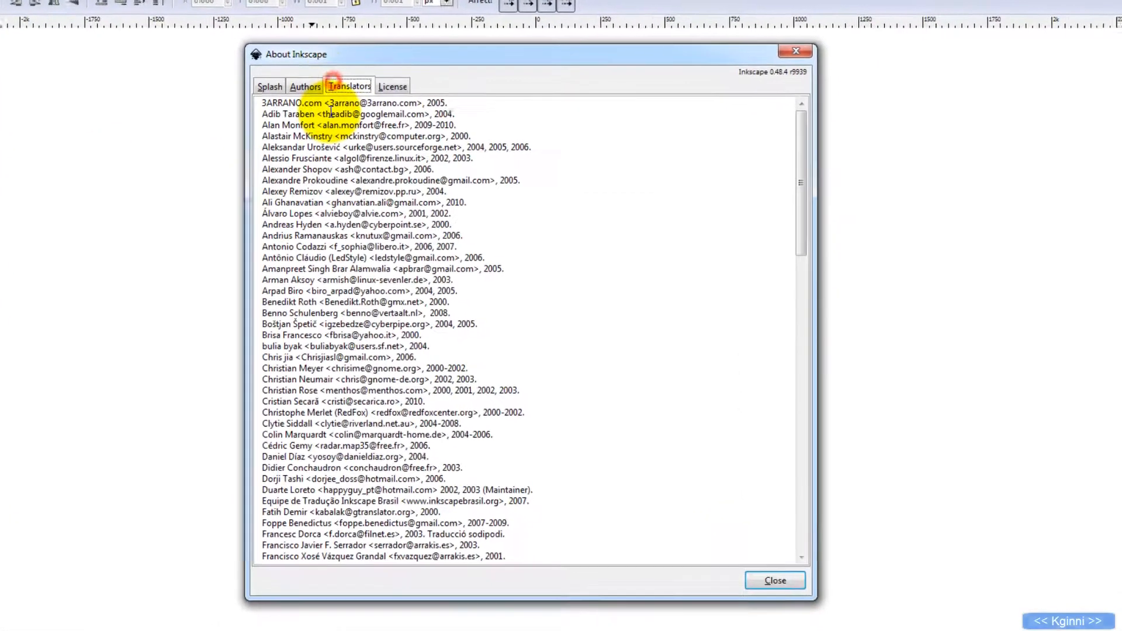
left_click(393, 85)
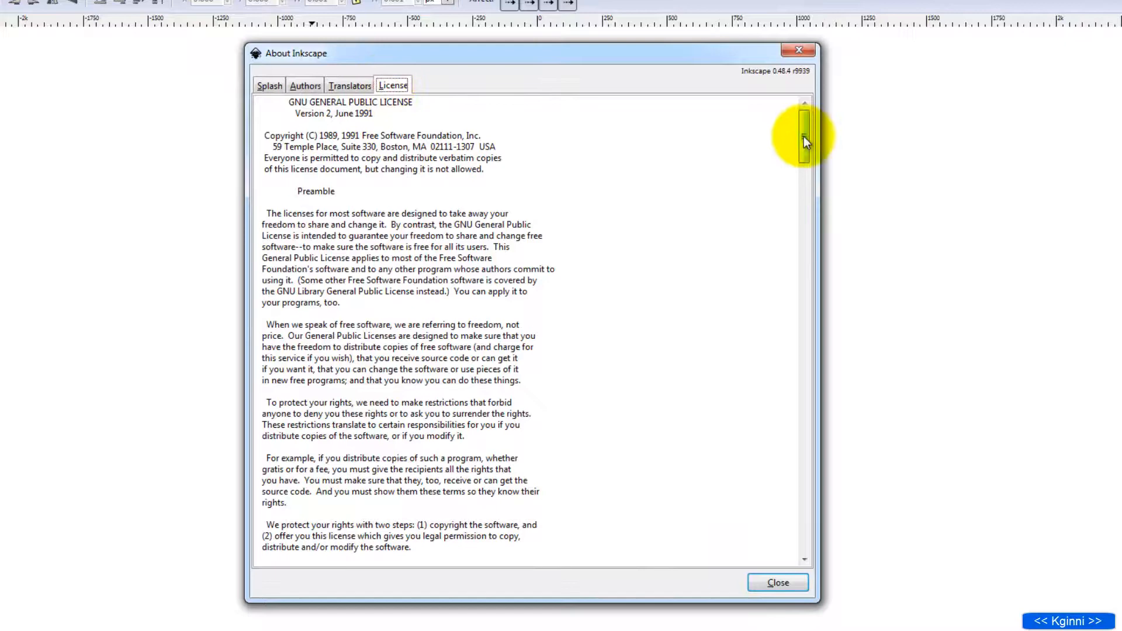
left_click(778, 582)
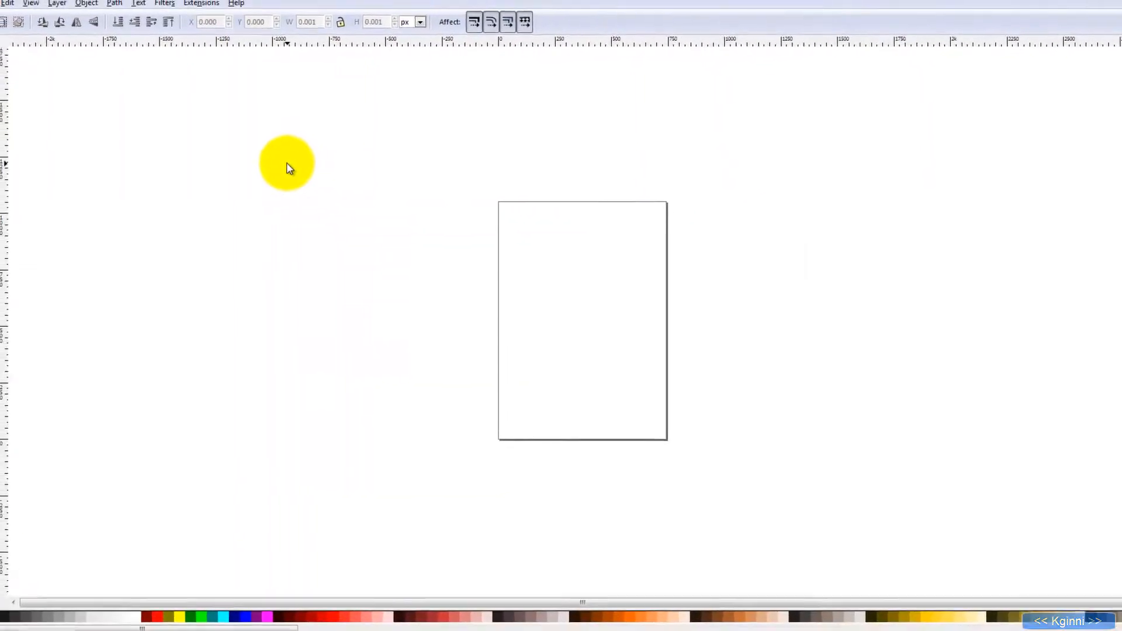